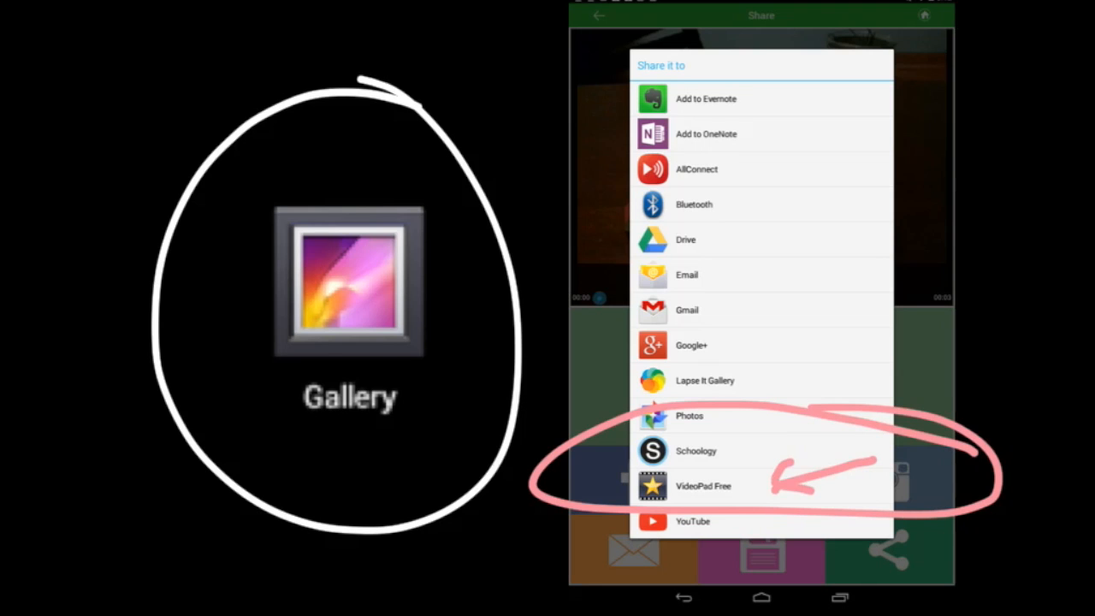
Send the selected gallery media to VideoPad Free from the Share list.
left_click(703, 485)
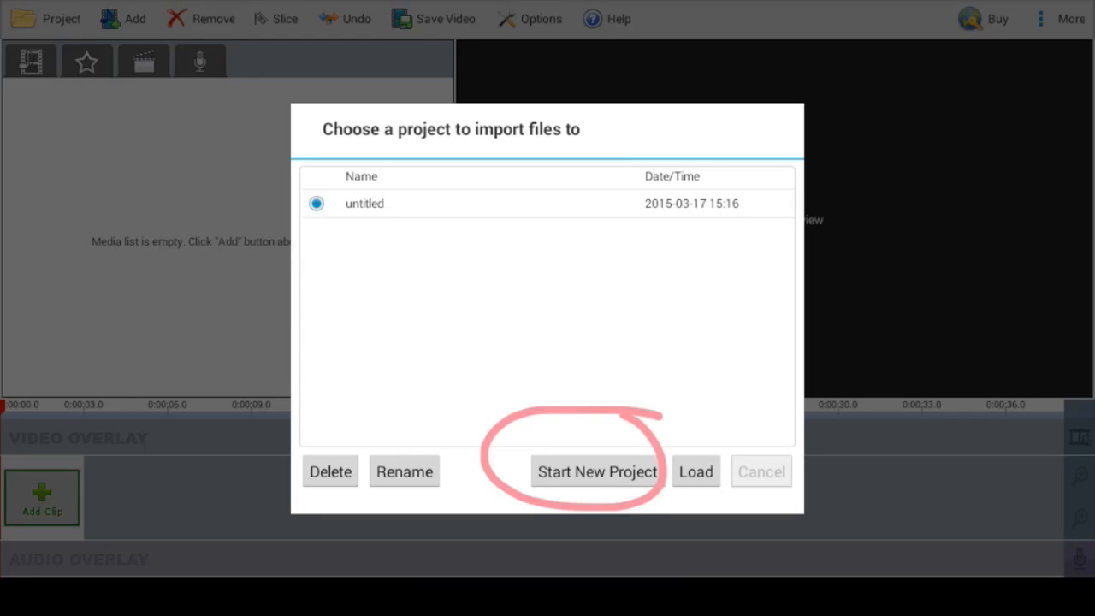
Import the shared files into a new project rather than the untitled one.
left_click(597, 472)
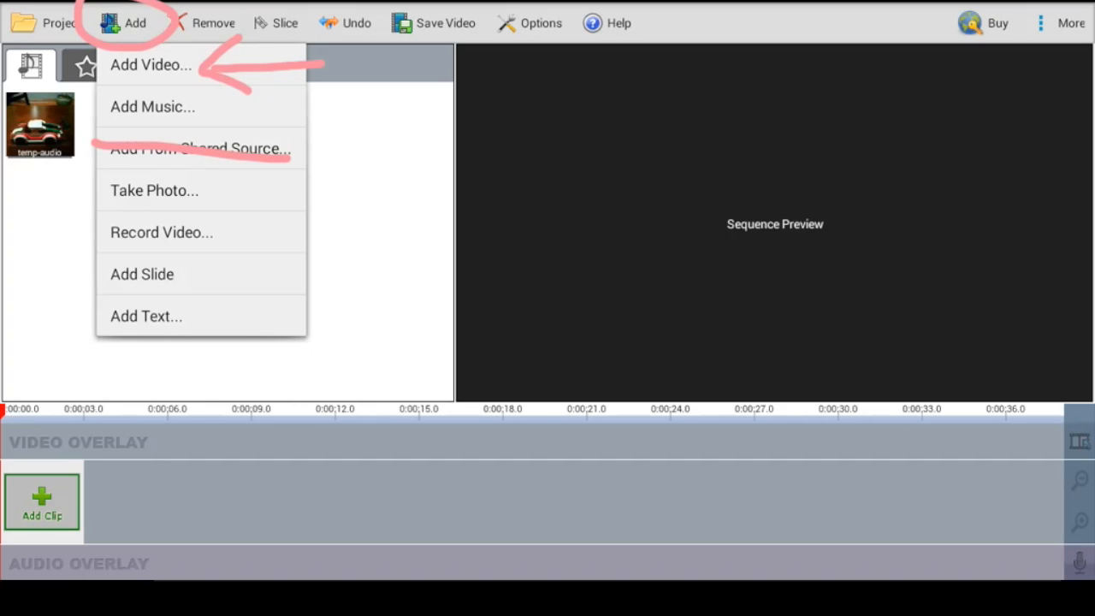
Bring up the Add menu for video, music, text and other media.
left_click(151, 65)
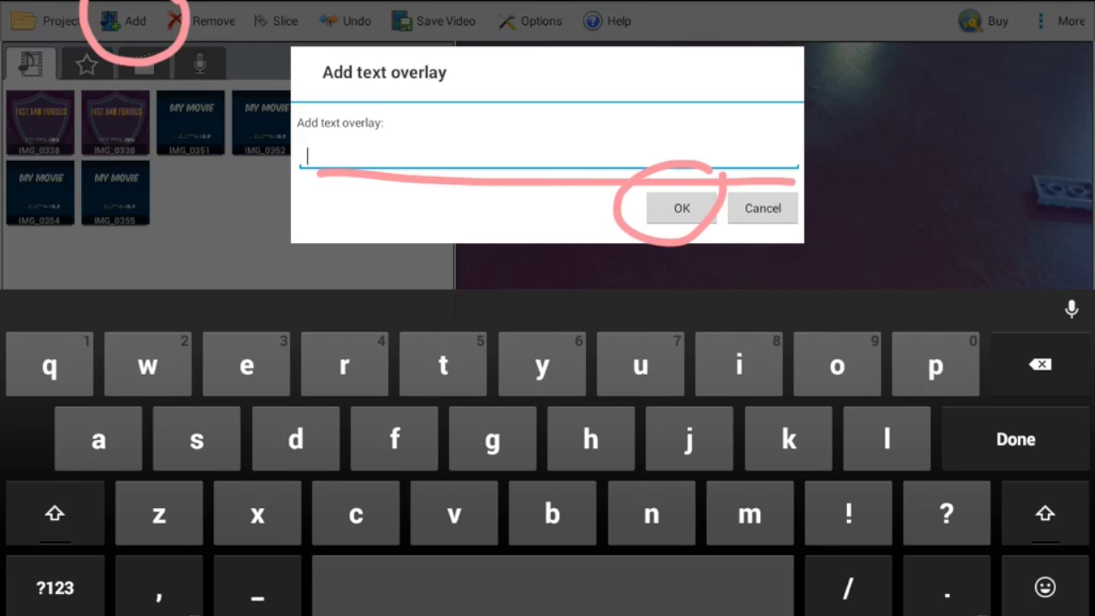
Confirm the entered title in the Add text overlay dialog.
left_click(681, 209)
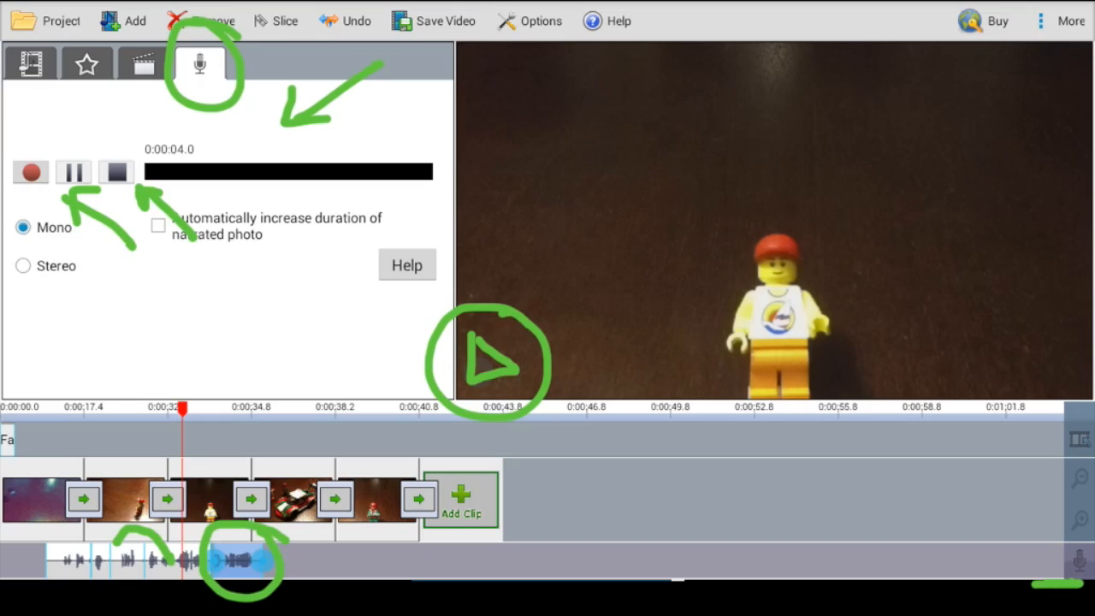
Record a spoken narration onto the narration track with the microphone.
left_click(144, 67)
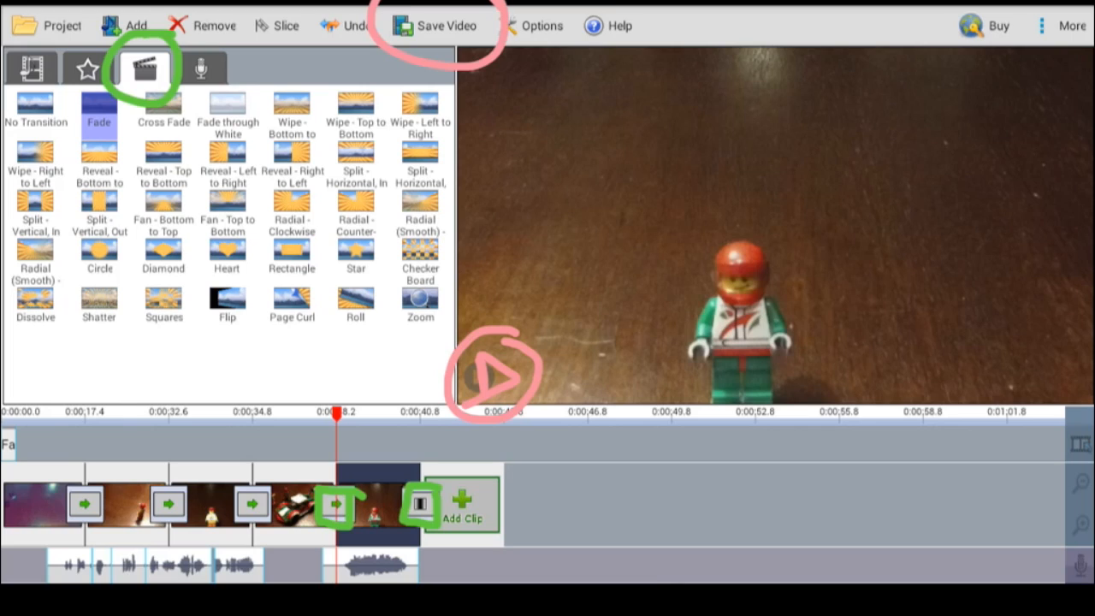
Export the movie as fastandfurious.mp4 in the Movies folder.
left_click(434, 25)
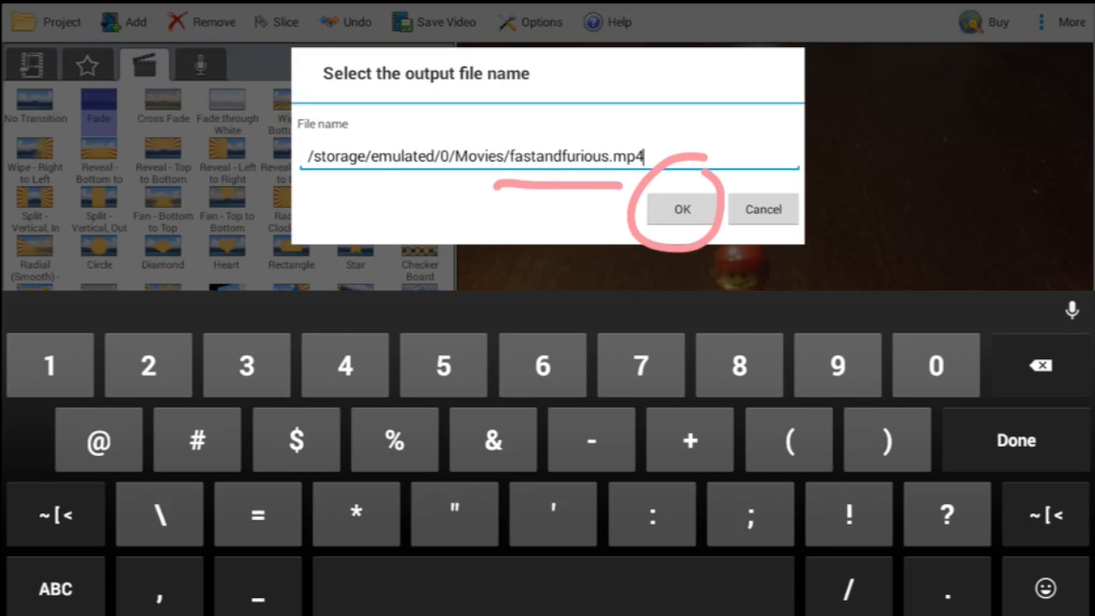
left_click(681, 208)
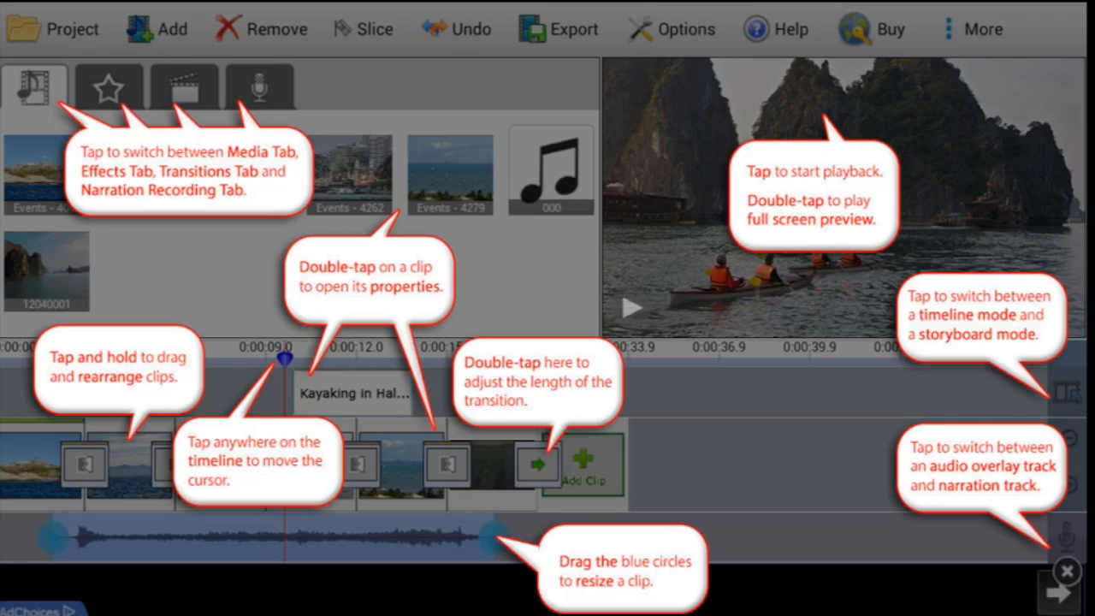